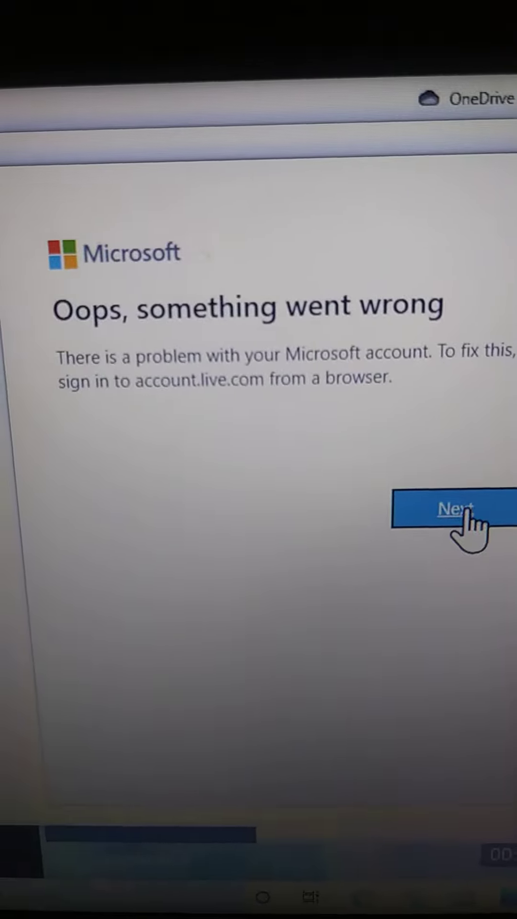
Dismiss the 'Oops, something went wrong' account error and return to the Add an account pane
{"action": "left_click", "coordinate": [454, 510]}
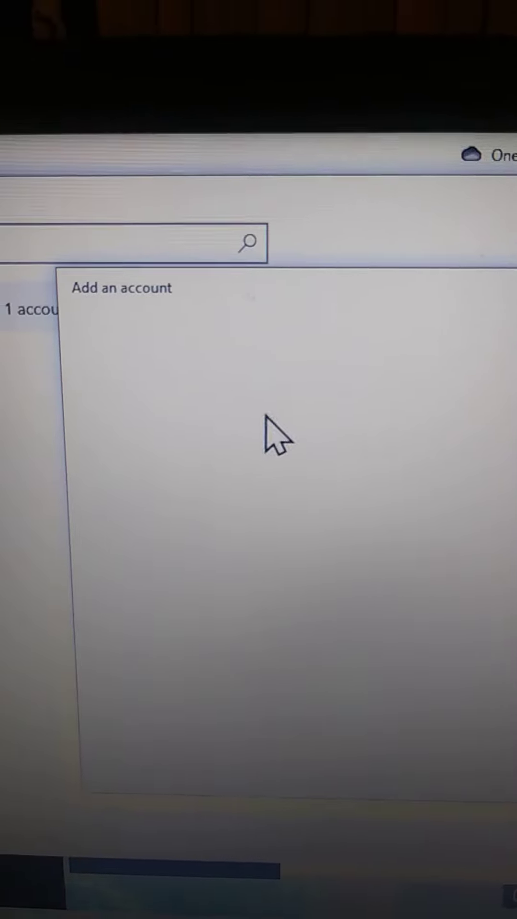